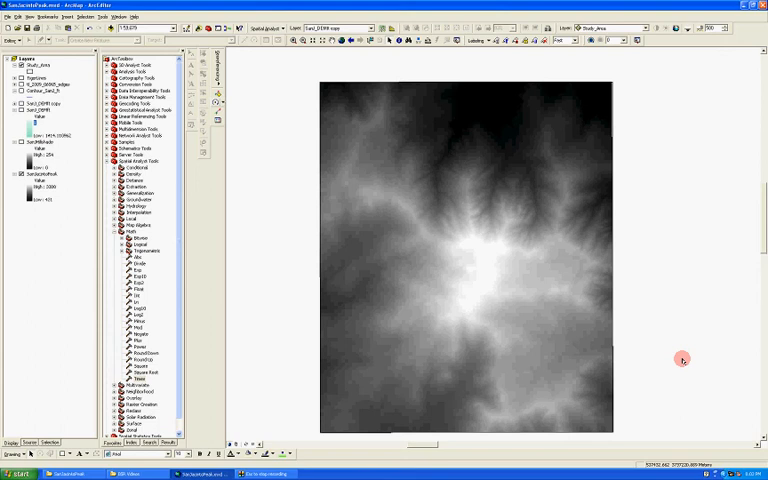
mouse_move(469, 265)
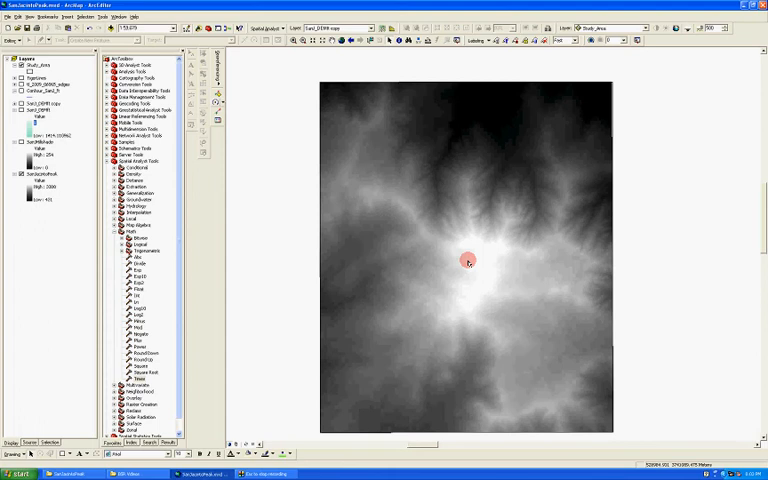
mouse_move(470, 273)
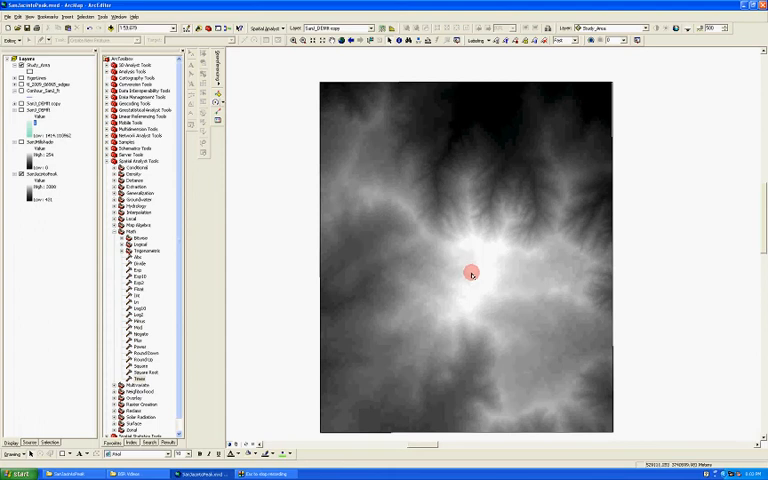
mouse_move(443, 262)
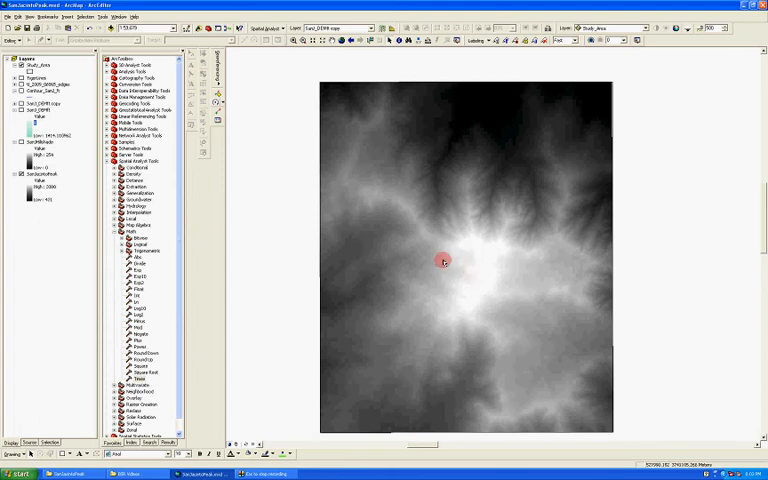
mouse_move(459, 273)
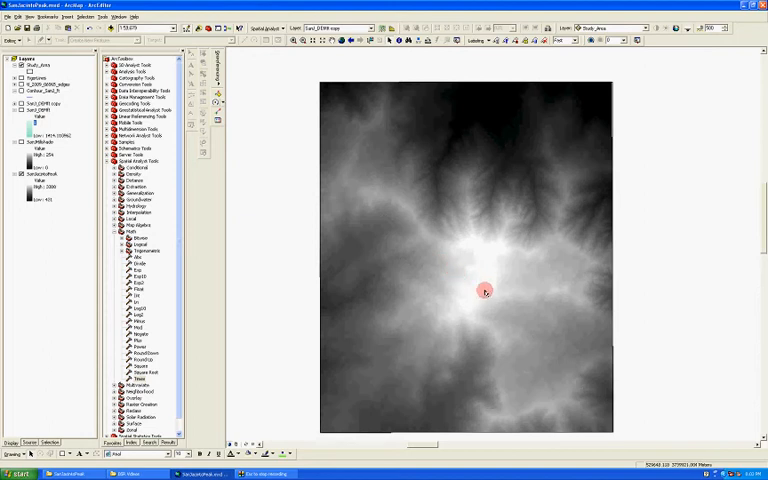
mouse_move(434, 258)
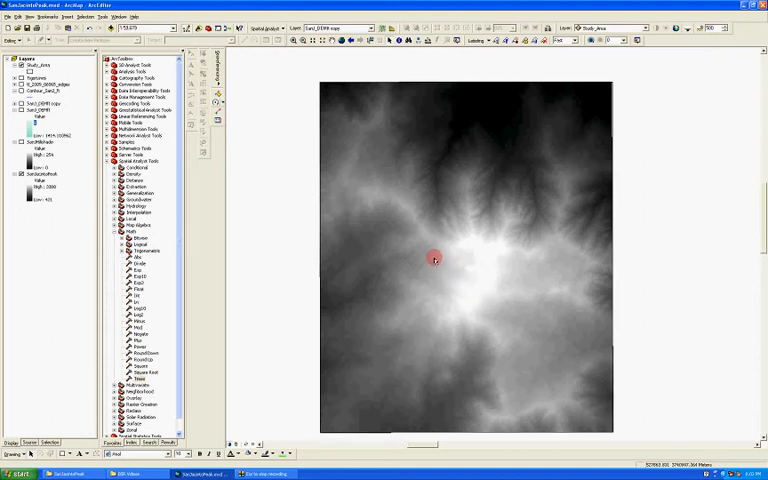
Open the Hillshade tool with SanJacintoPeak as input, azimuth 315 and altitude 45
click(283, 28)
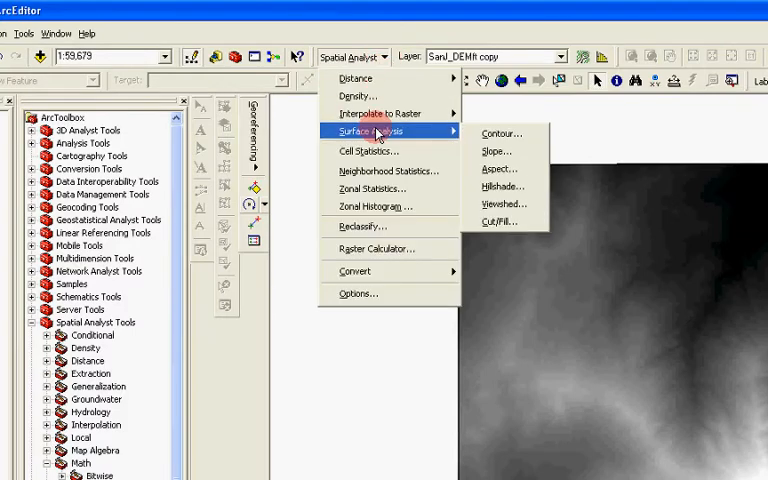
click(503, 186)
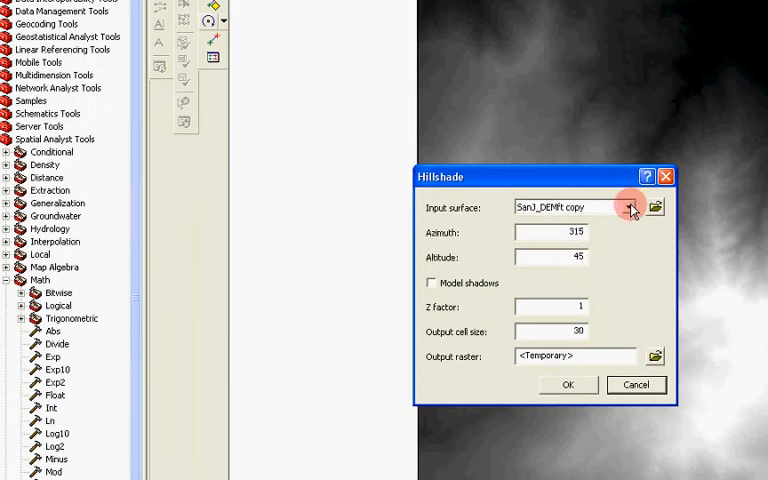
click(629, 207)
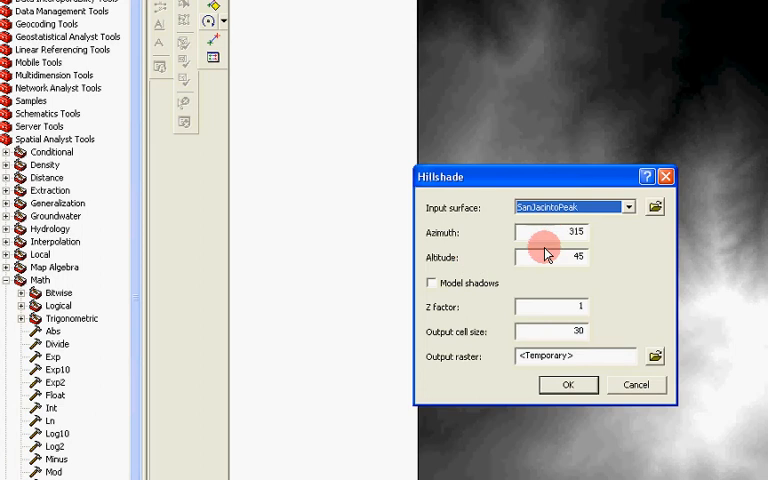
mouse_move(555, 327)
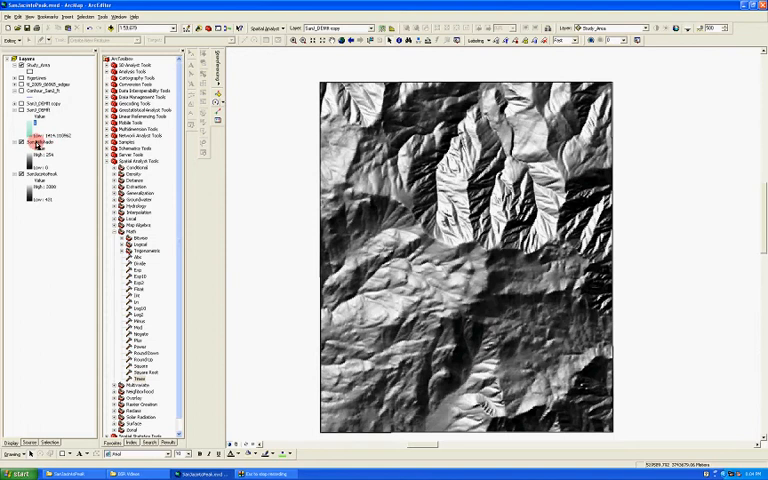
Set SanJHillshade's display resampling to Bilinear Interpolation and apply it
double_click(36, 148)
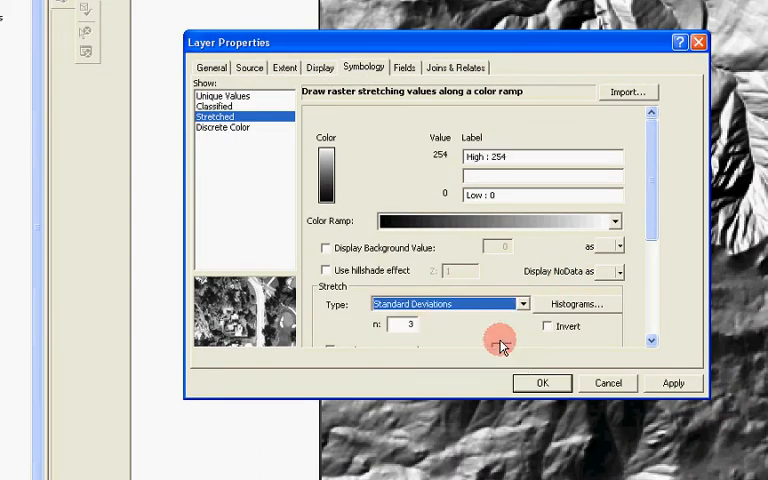
click(671, 382)
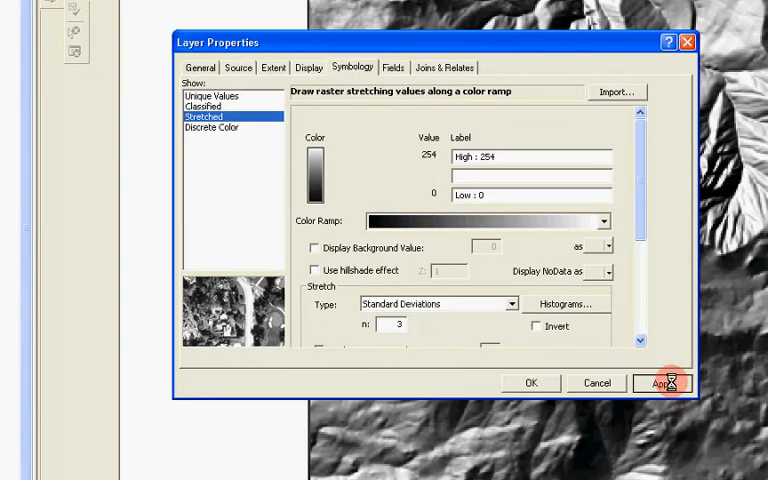
click(662, 383)
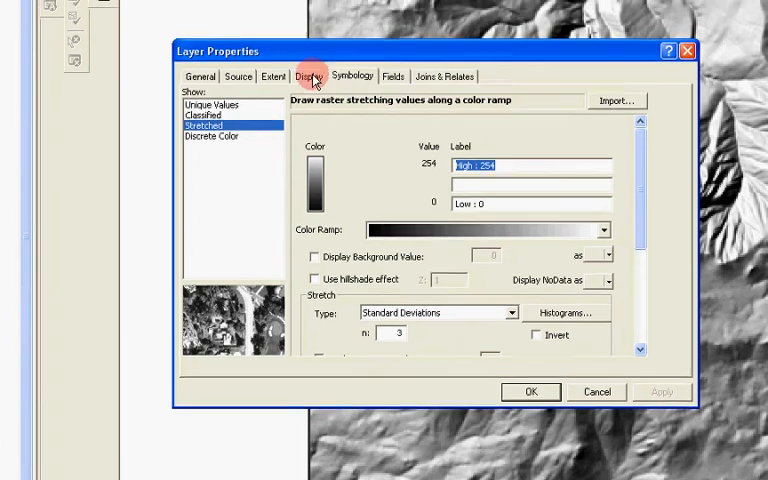
click(309, 76)
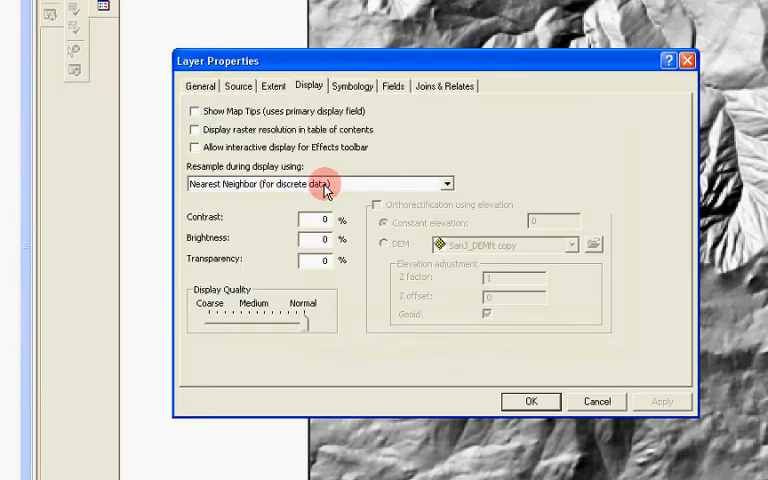
click(447, 183)
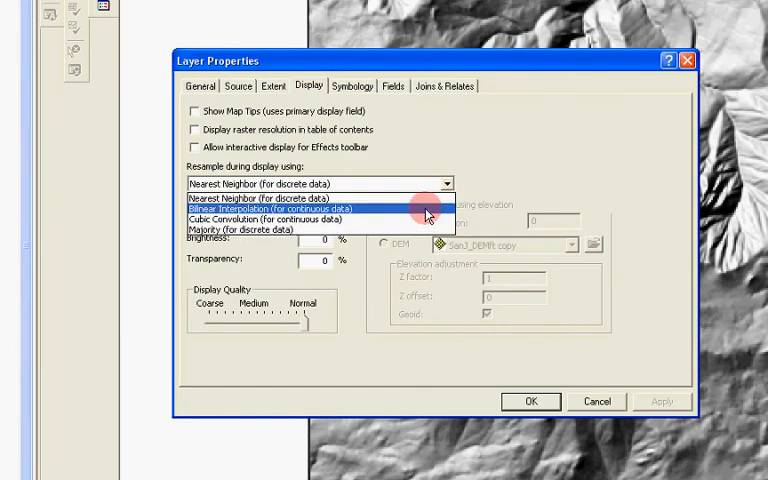
click(268, 208)
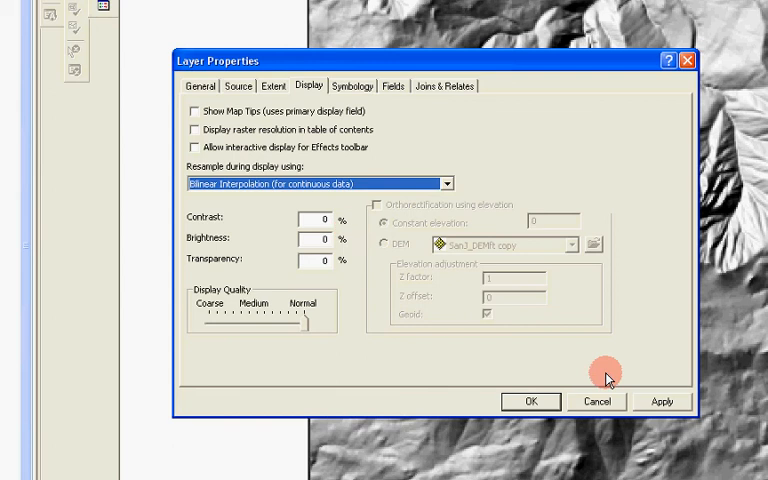
click(531, 401)
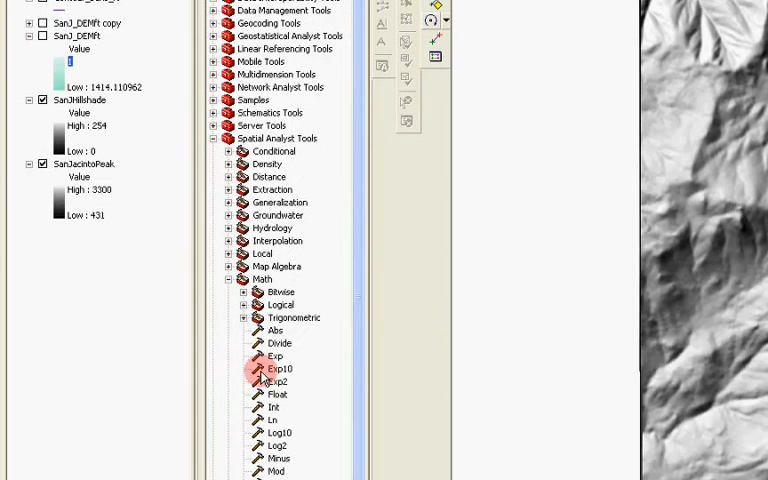
Run Times to multiply SanJacintoPeak by 3.281, producing Times_SanJac4
scroll(down, 3)
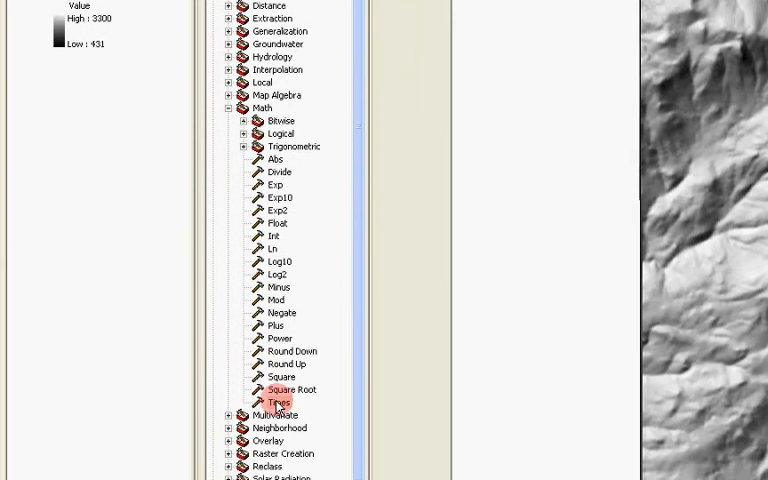
double_click(277, 401)
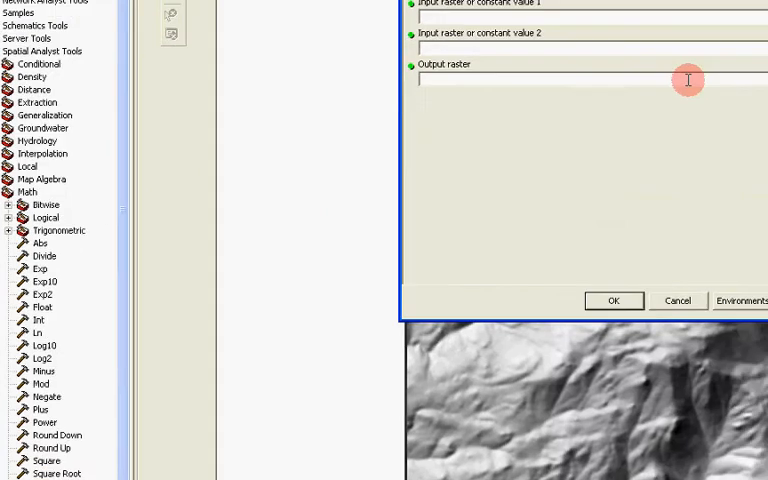
click(672, 81)
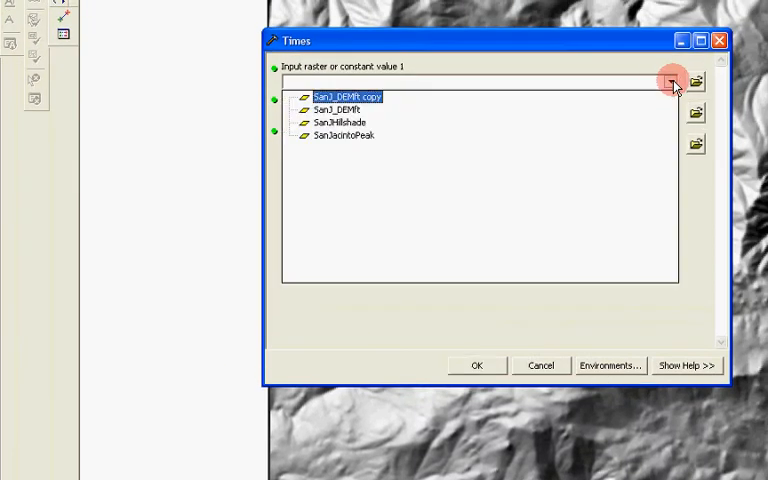
click(344, 135)
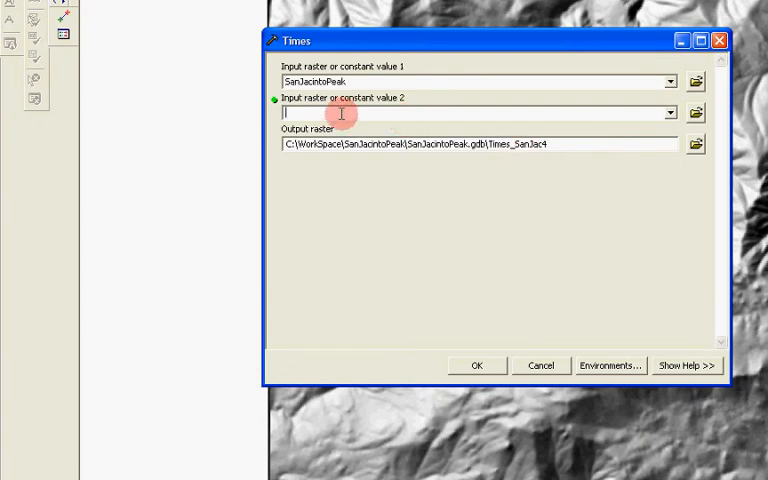
text(3)
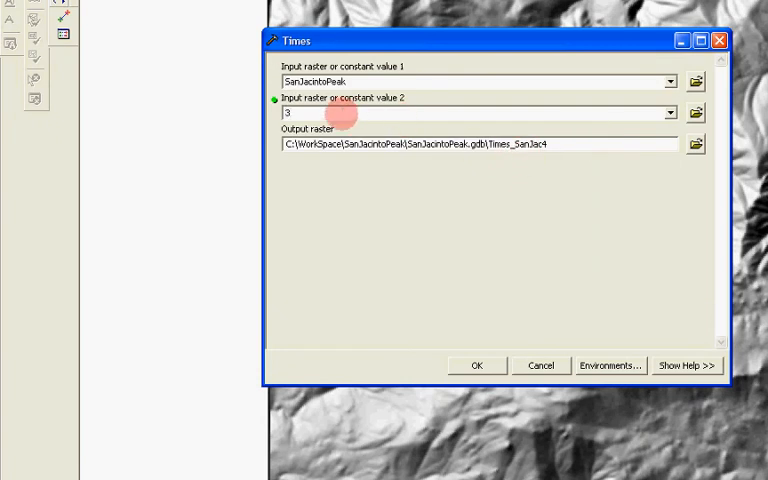
text(.28)
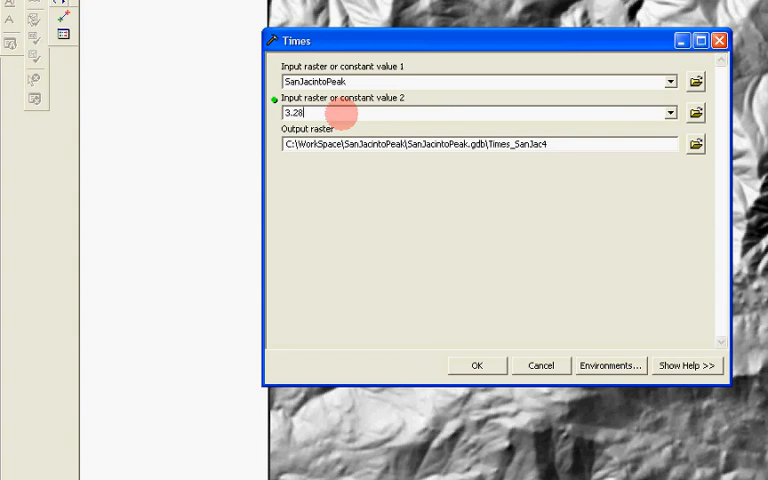
text(1)
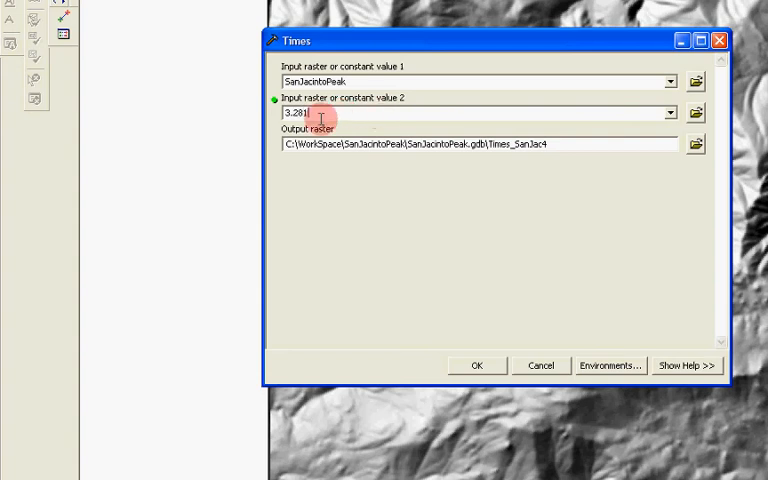
mouse_move(498, 251)
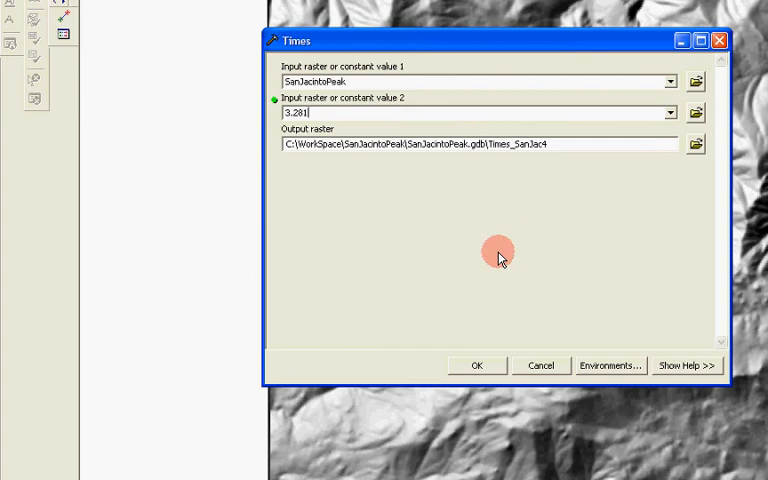
click(476, 364)
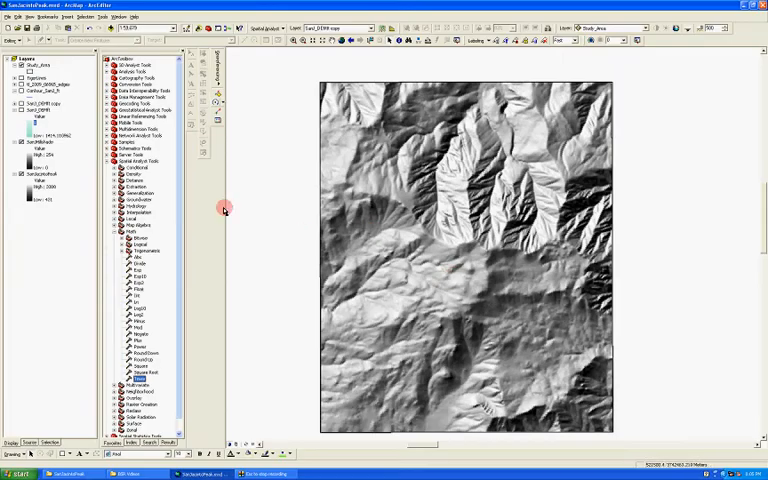
Turn on the SanJ_DEMFt layer and open its properties showing 45% transparency
click(15, 110)
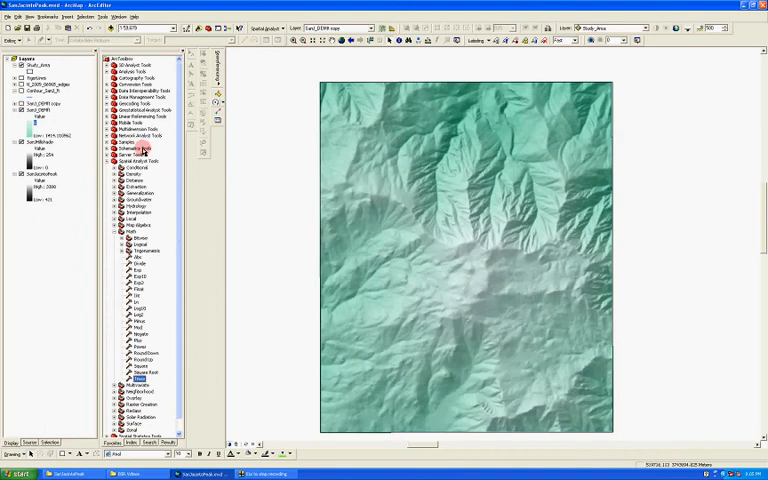
click(22, 110)
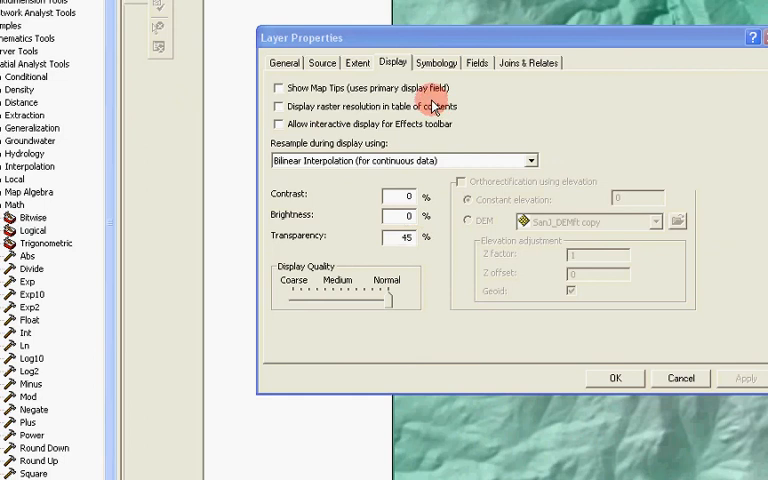
Browse the colour ramps, keep Blue-Green Bright stretched, and close the properties
click(435, 62)
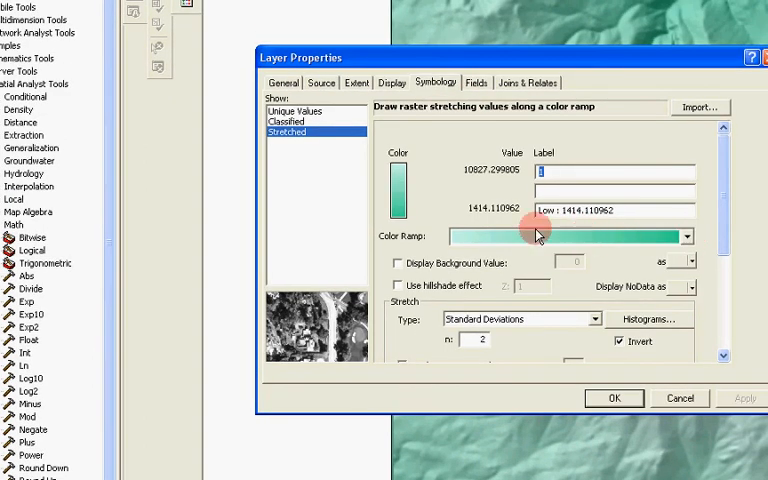
mouse_move(655, 240)
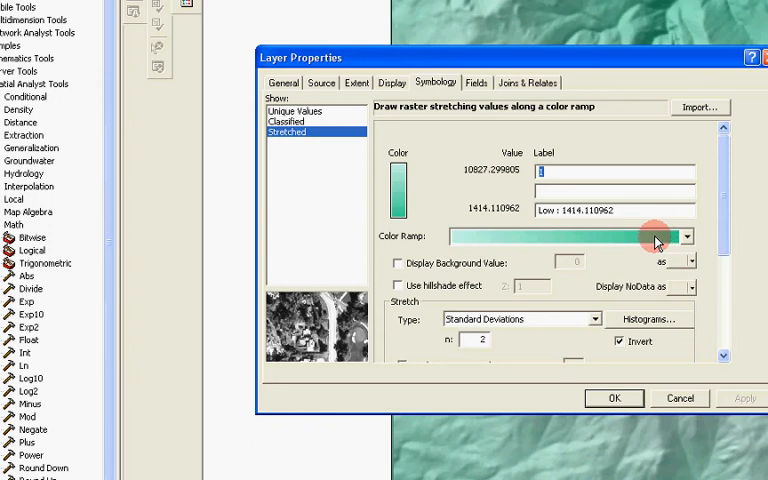
click(687, 236)
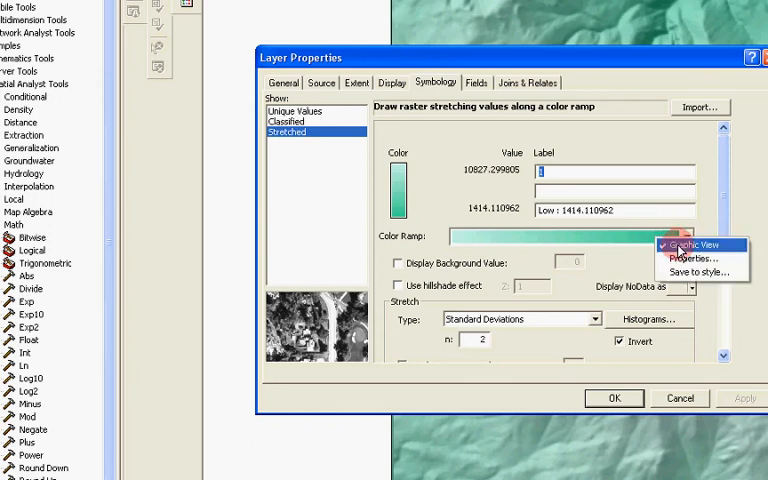
click(686, 237)
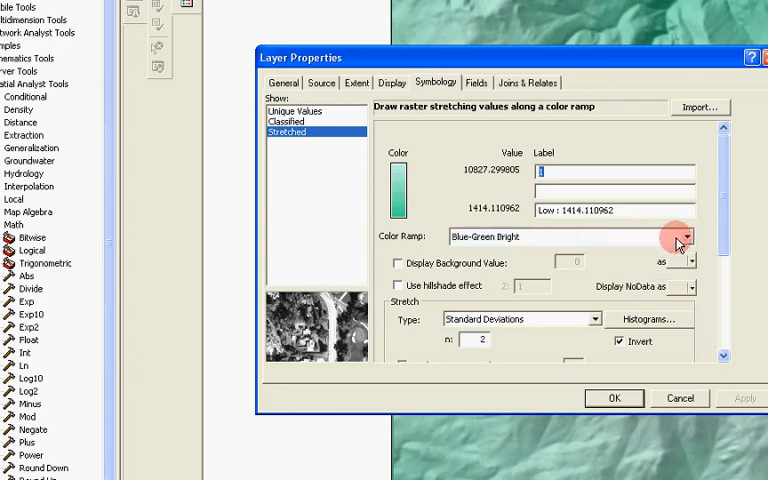
click(686, 237)
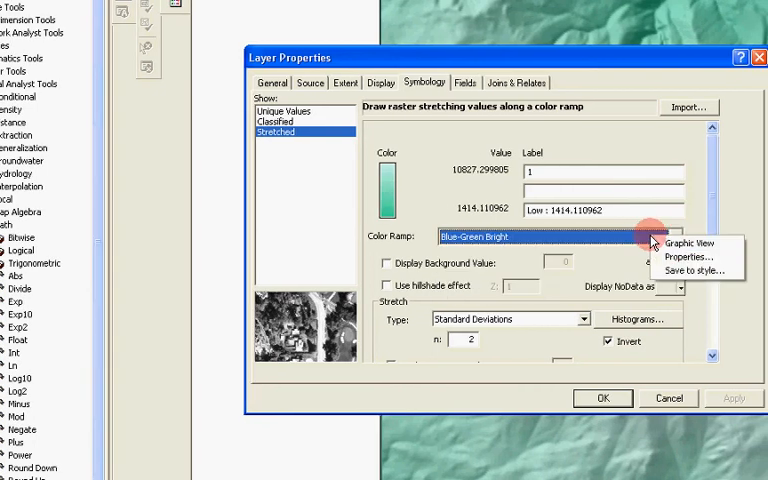
click(676, 236)
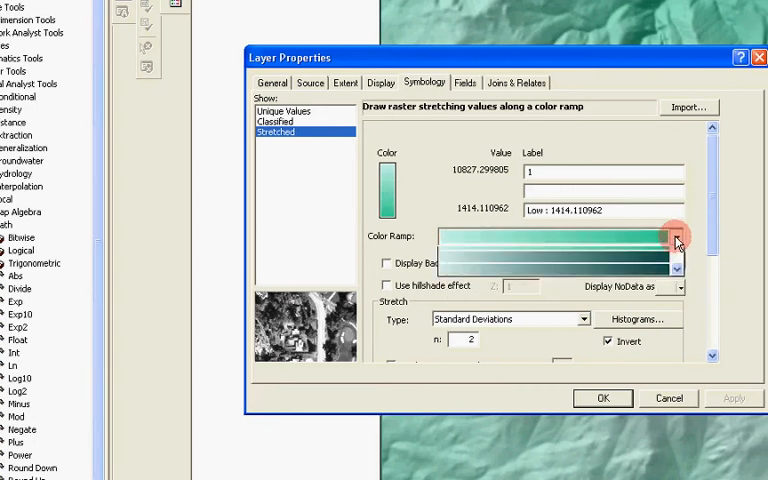
click(676, 237)
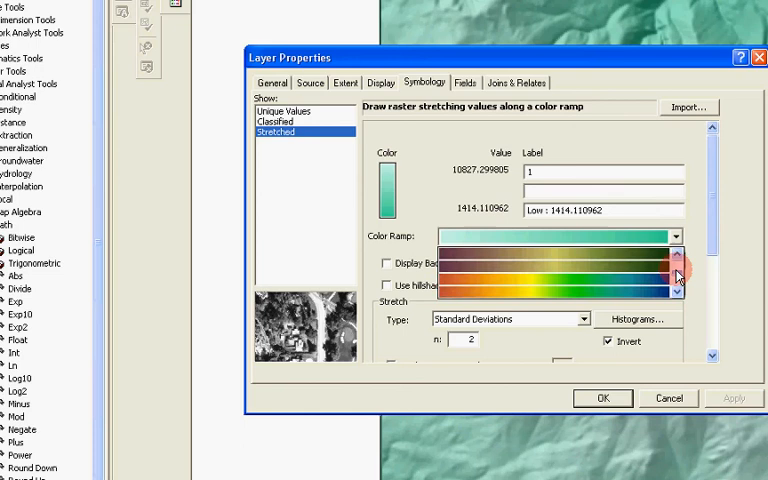
click(550, 236)
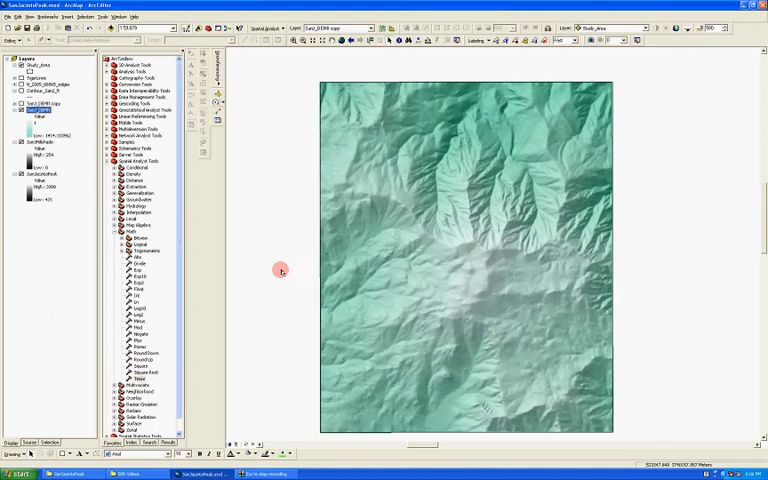
Turn on the SanJ_DEMFt copy and open its Natural Breaks 11-class symbology
click(15, 104)
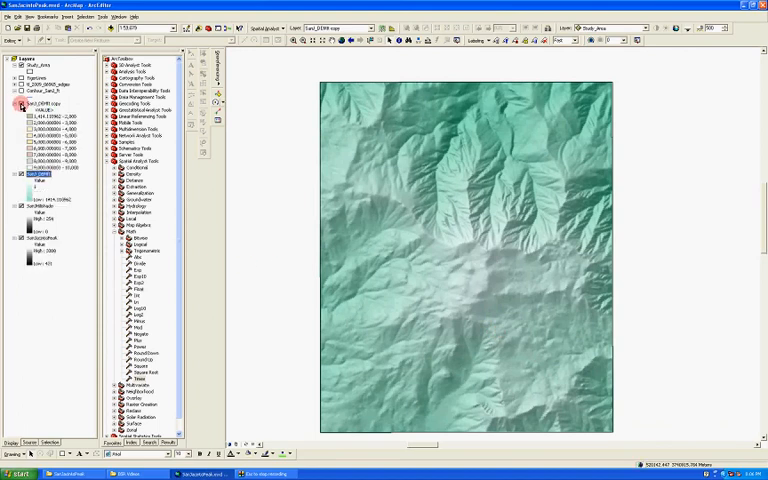
click(16, 104)
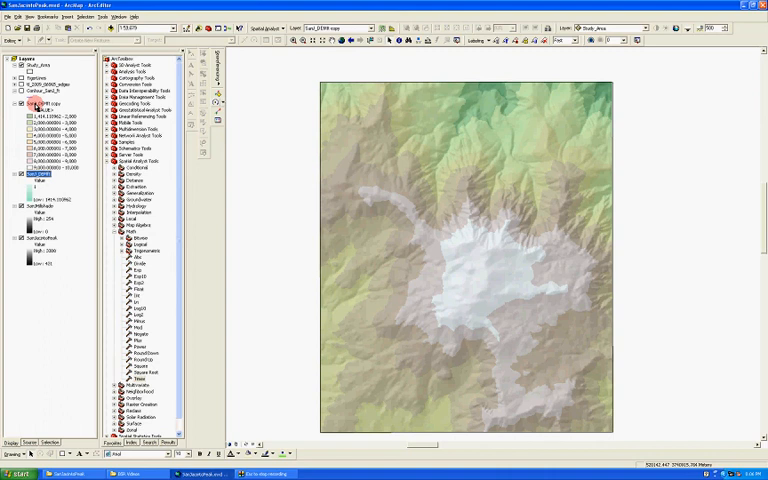
double_click(37, 104)
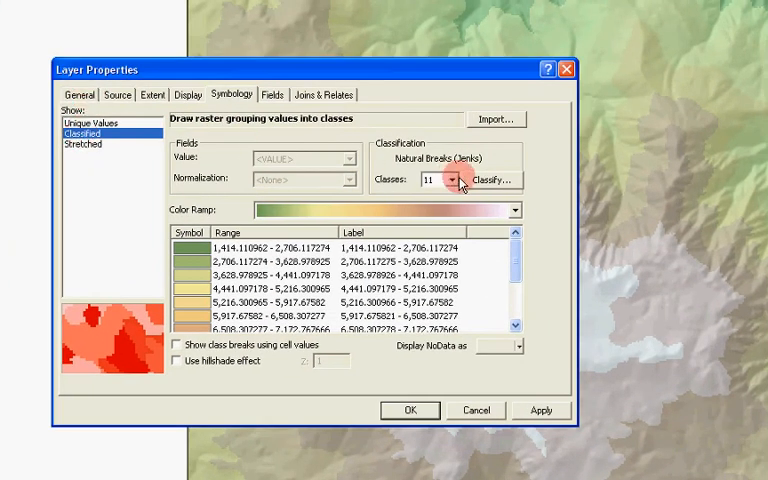
Try changing the class count and manual breaks in Classify, then cancel
click(489, 180)
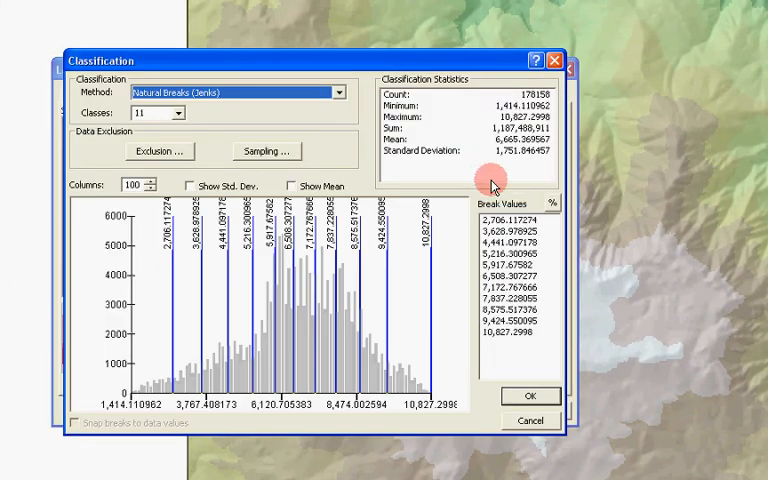
mouse_move(500, 105)
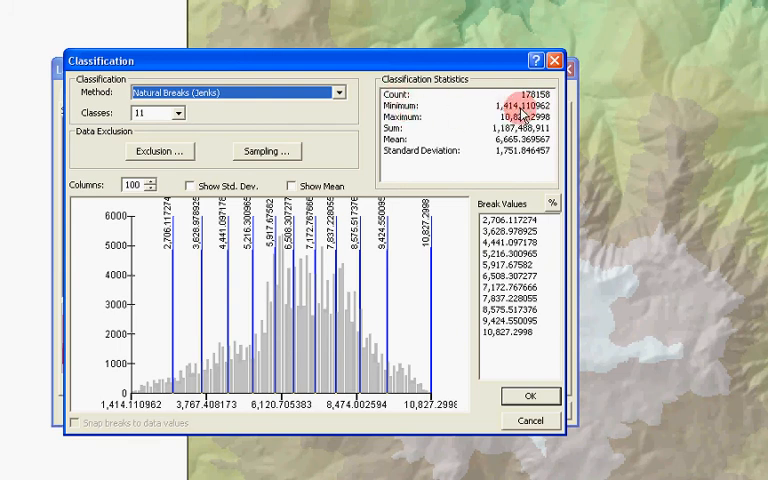
mouse_move(522, 115)
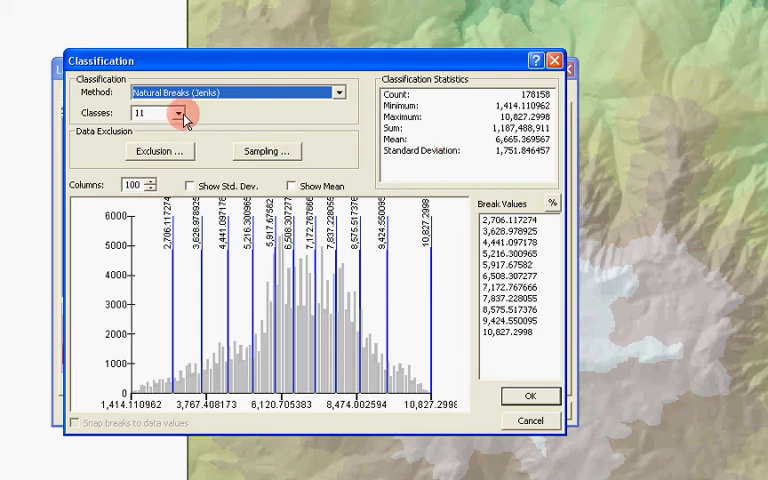
click(178, 113)
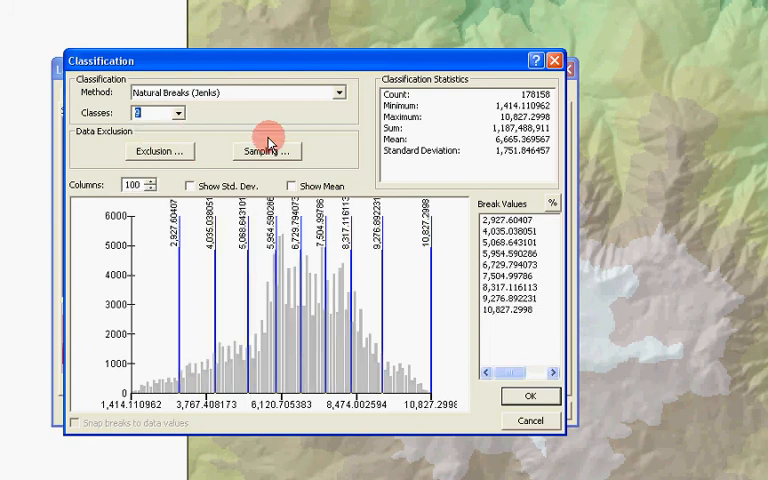
mouse_move(500, 203)
text(3000)
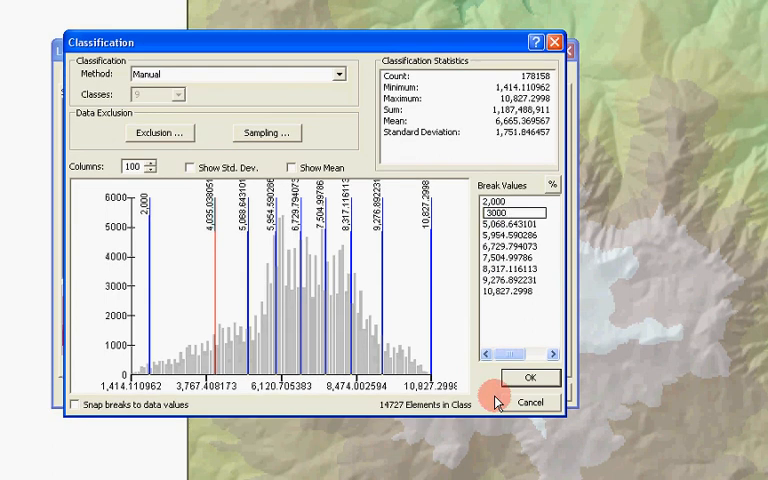
mouse_move(519, 402)
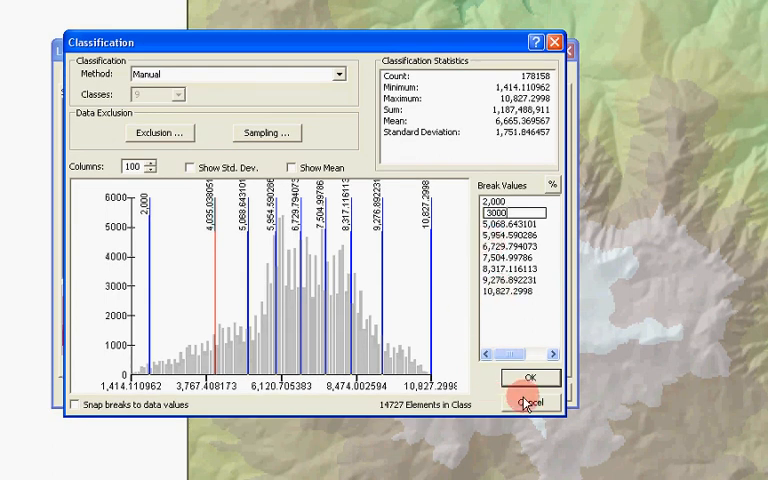
click(521, 401)
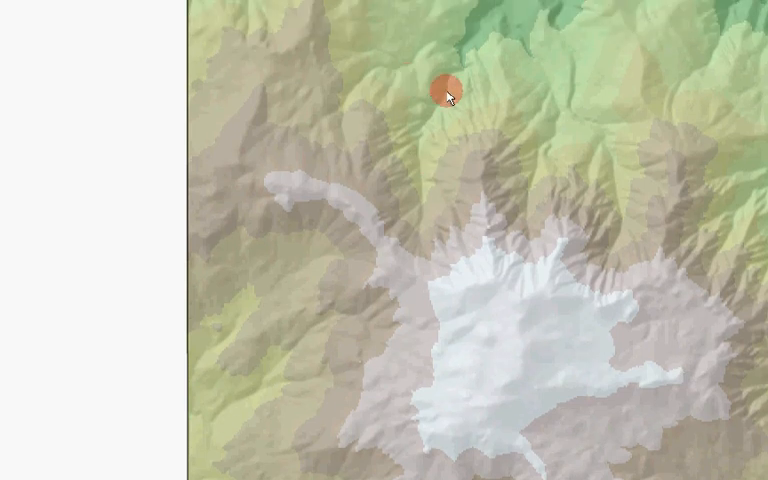
mouse_move(452, 112)
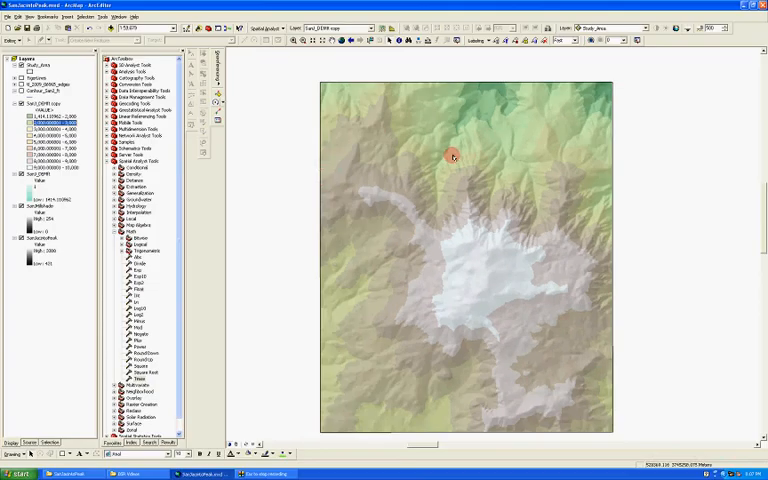
mouse_move(357, 192)
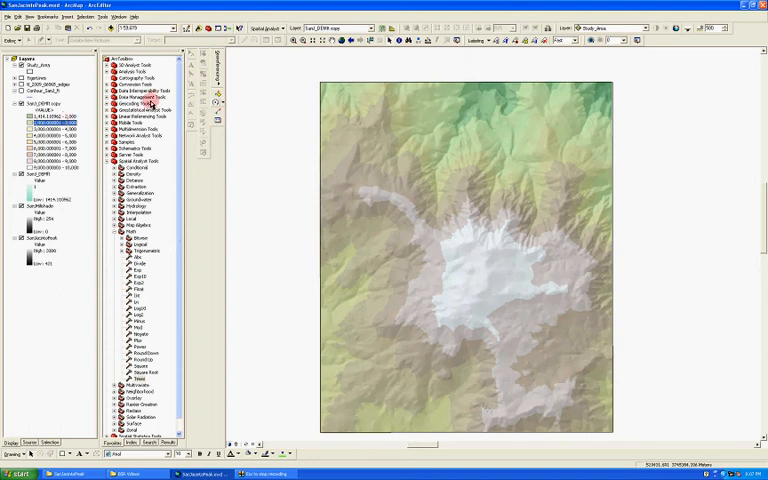
click(283, 28)
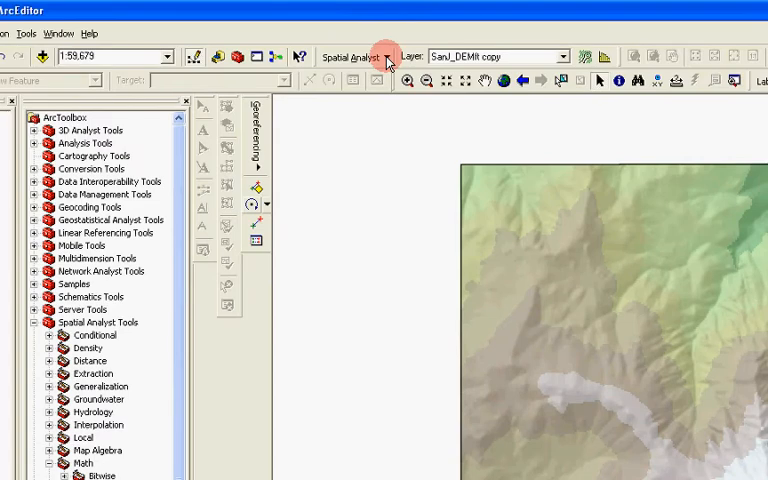
Open the Spatial Analyst Contour tool, then close its settings
click(357, 56)
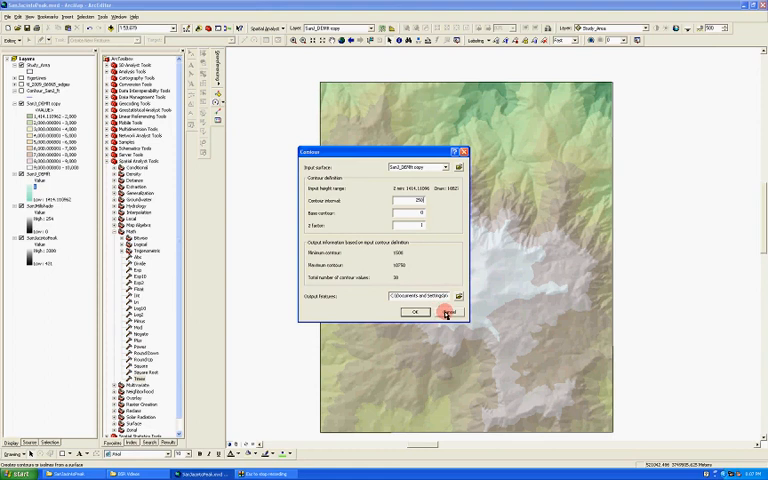
click(446, 314)
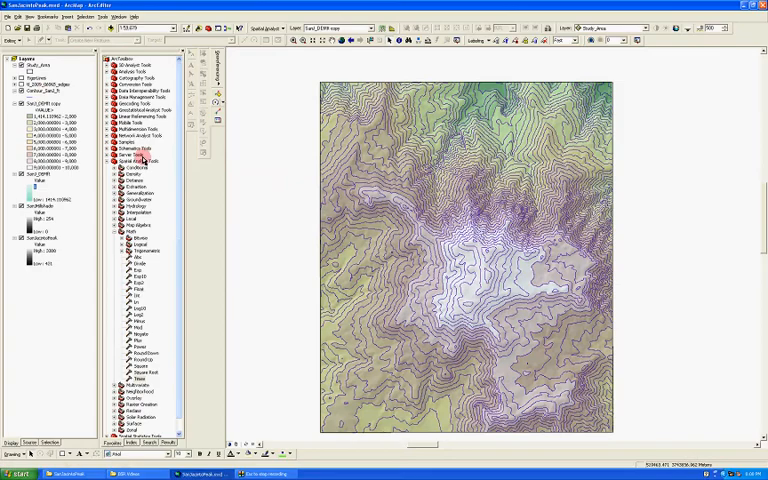
Switch the contour layer to unique-value categories on the CONTOUR field
double_click(40, 92)
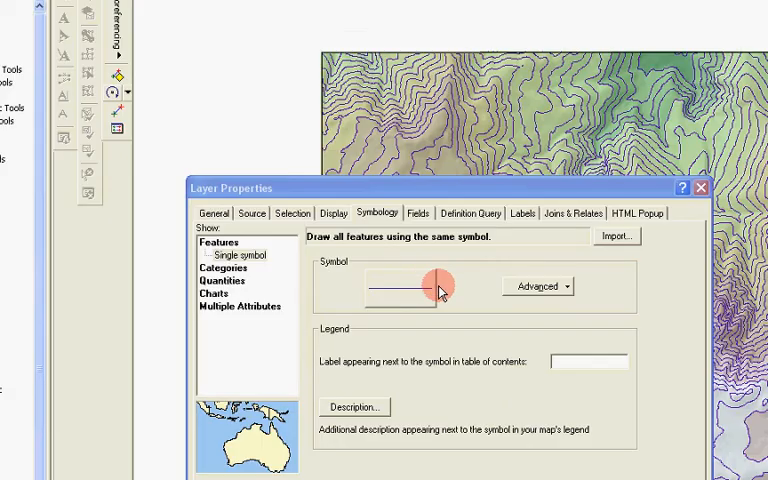
mouse_move(262, 243)
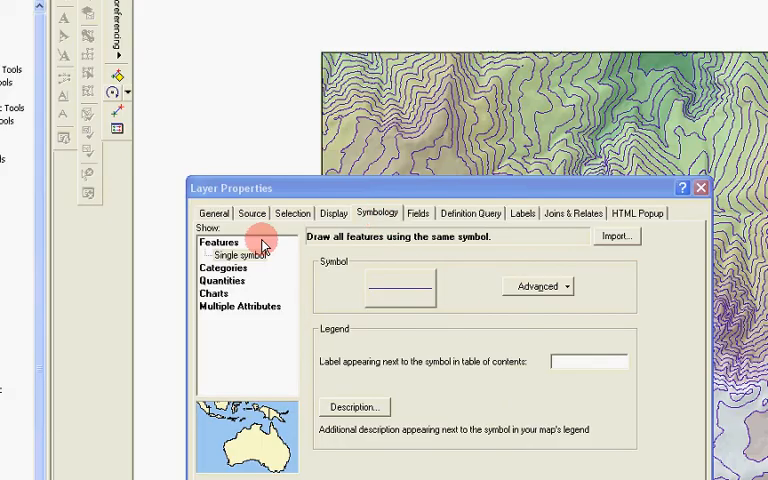
click(223, 255)
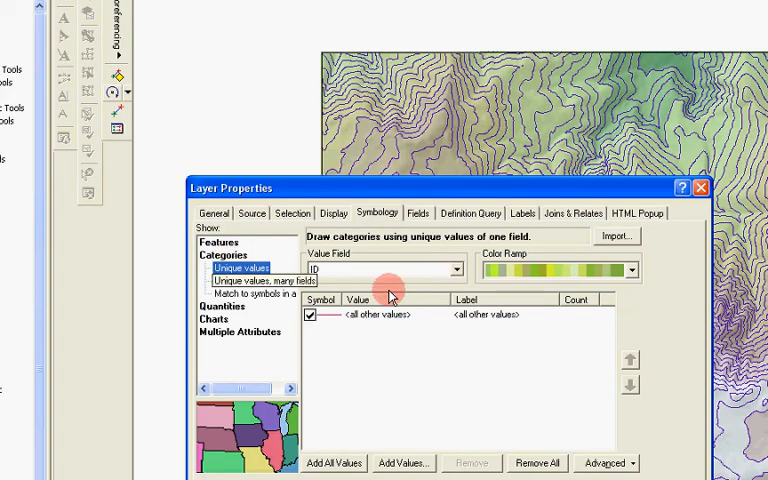
click(457, 269)
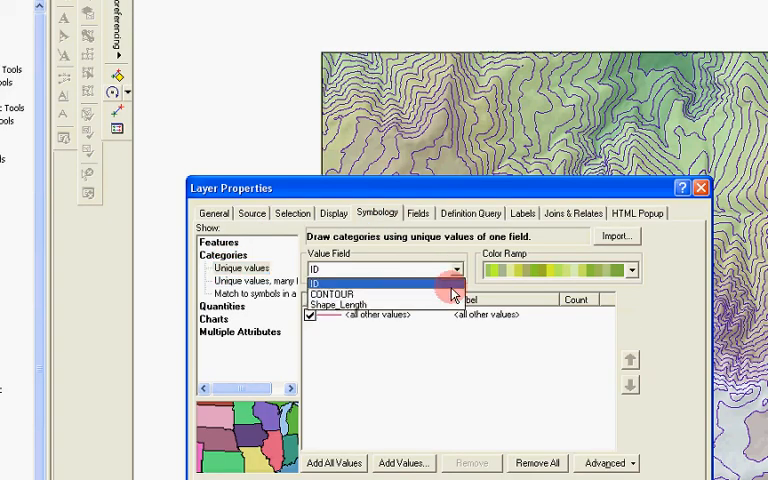
click(335, 294)
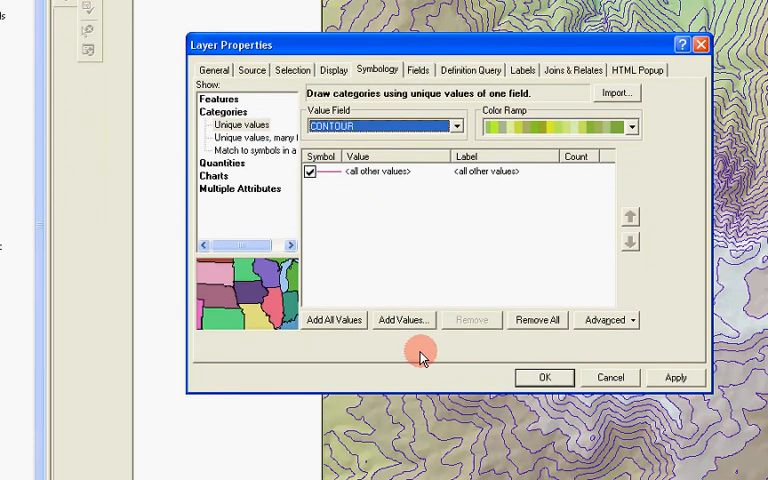
Add contour categories 2000 through 10000 in 1000-ft steps and select them all
click(403, 320)
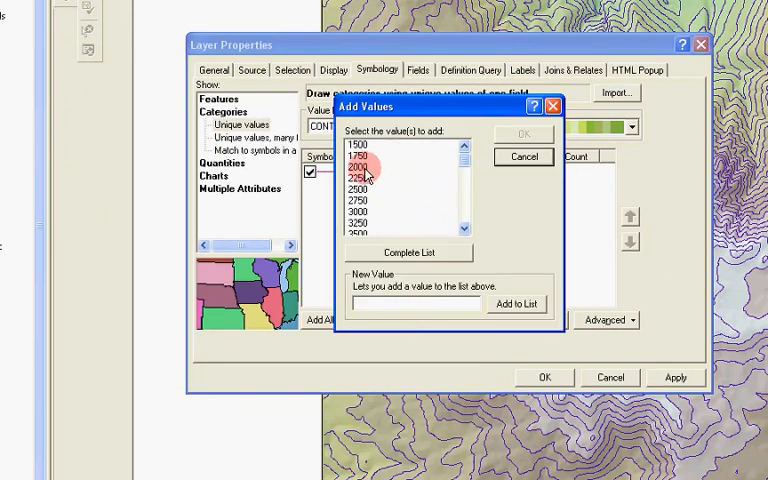
click(361, 165)
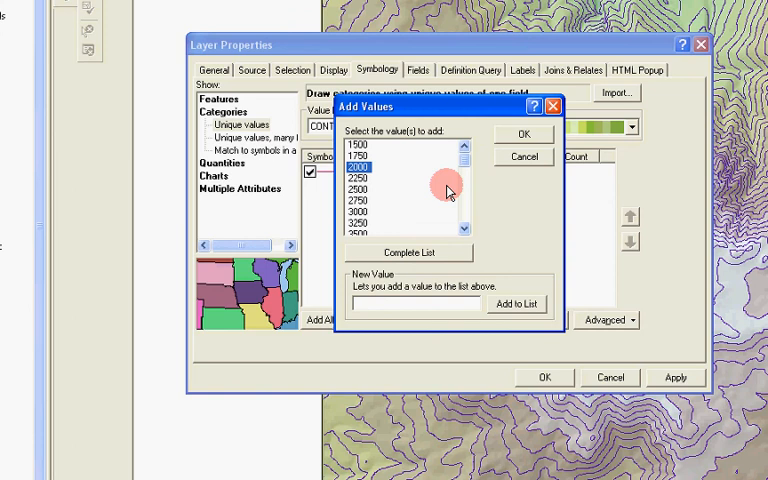
scroll(down, 3)
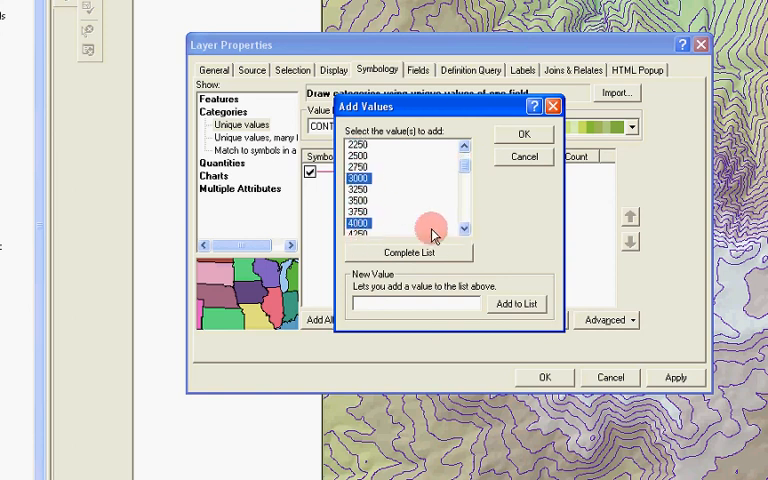
scroll(down, 3)
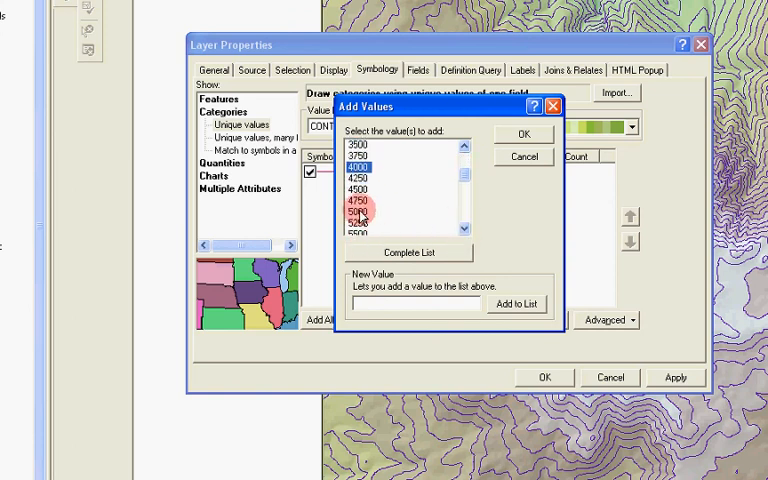
click(459, 232)
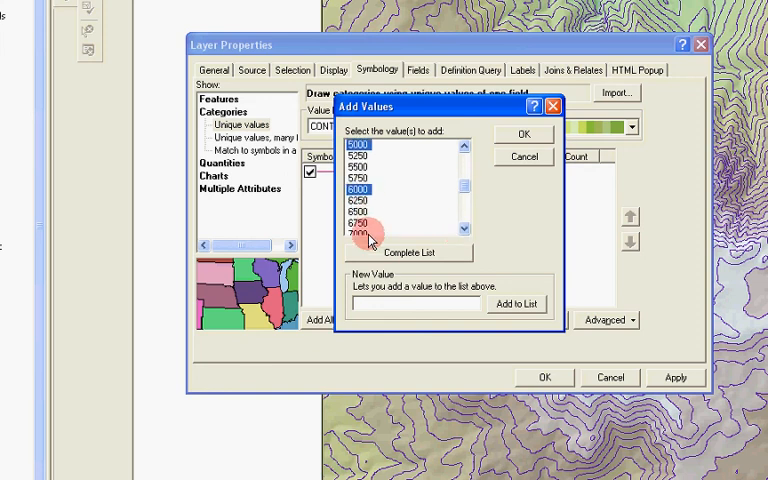
scroll(down, 3)
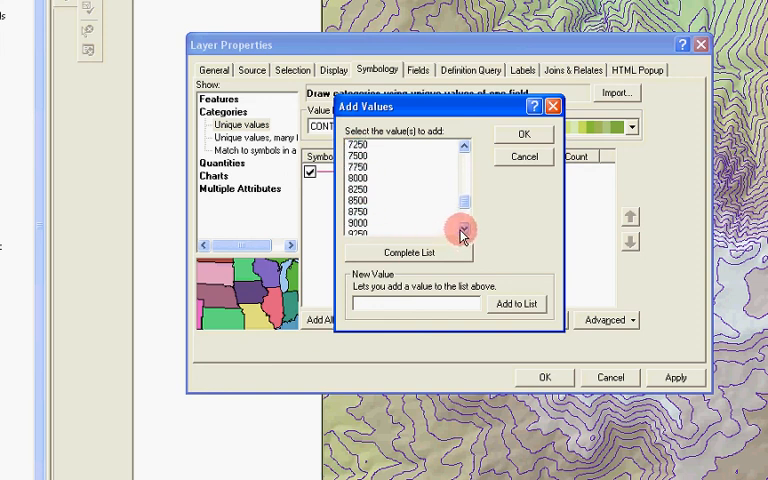
click(360, 221)
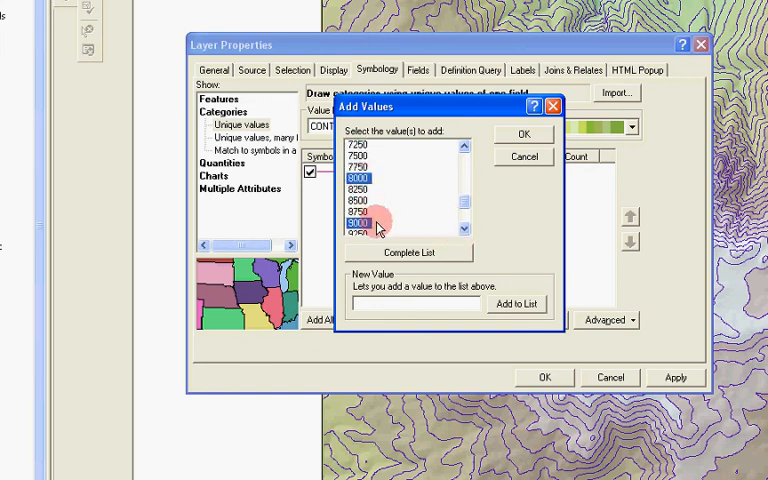
scroll(down, 3)
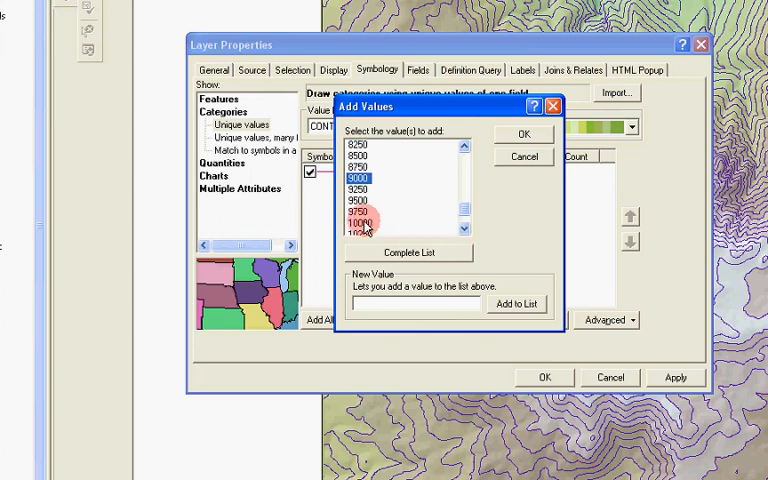
click(513, 133)
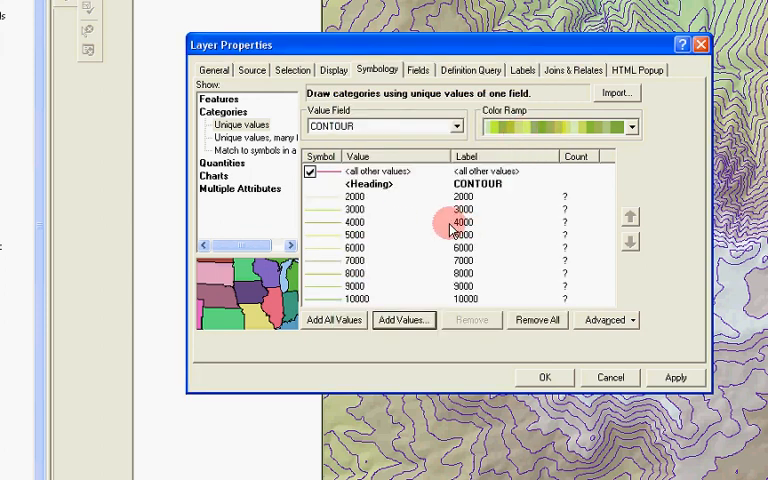
mouse_move(391, 218)
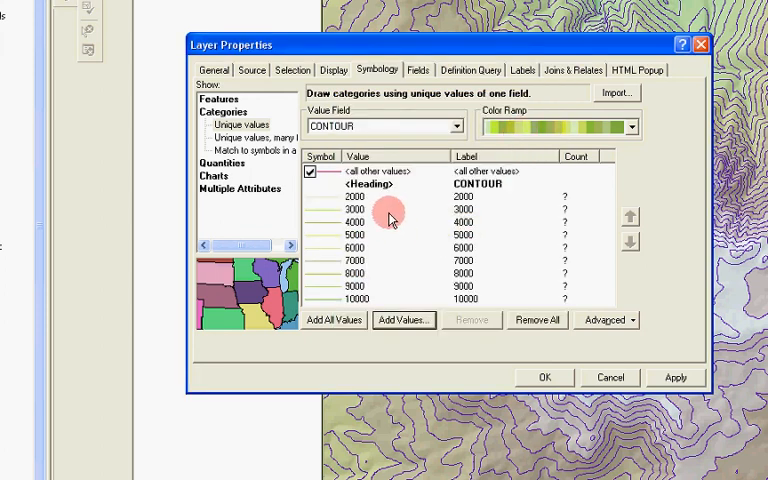
click(358, 196)
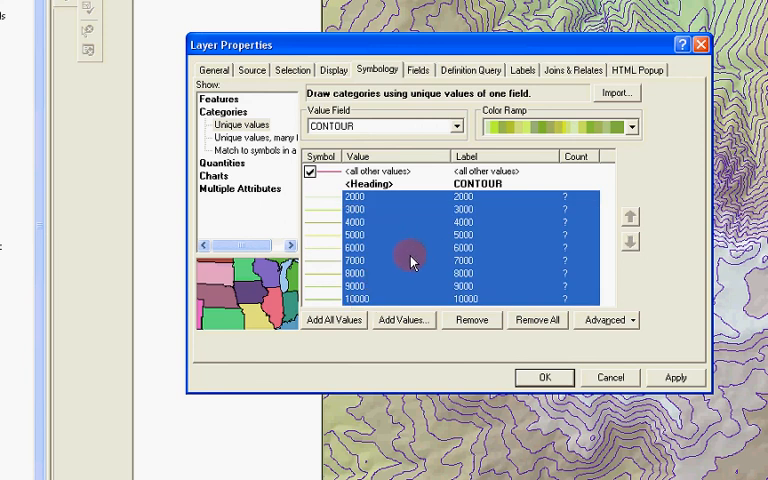
Group the selected 2000–10000 contour values into one class
right_click(410, 258)
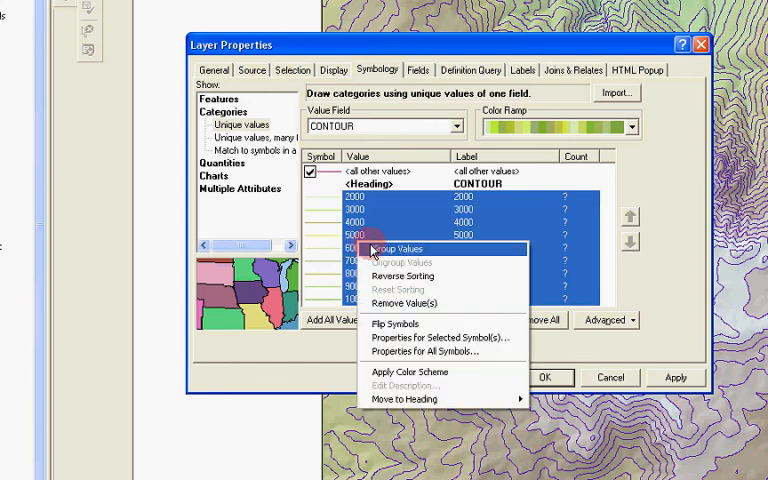
click(393, 248)
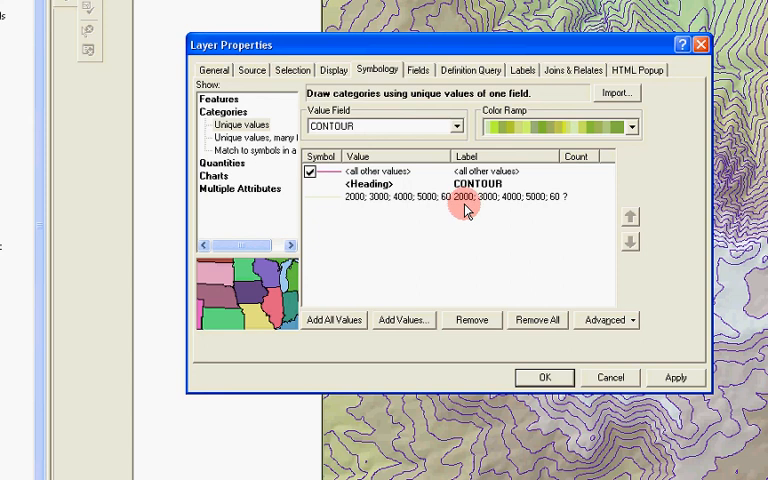
mouse_move(340, 192)
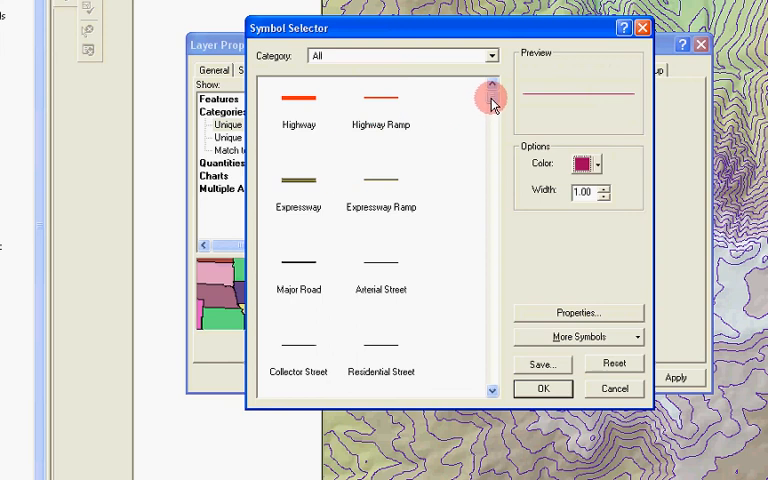
Apply the brown contour symbology with thicker index contours and close Layer Properties
scroll(down, 3)
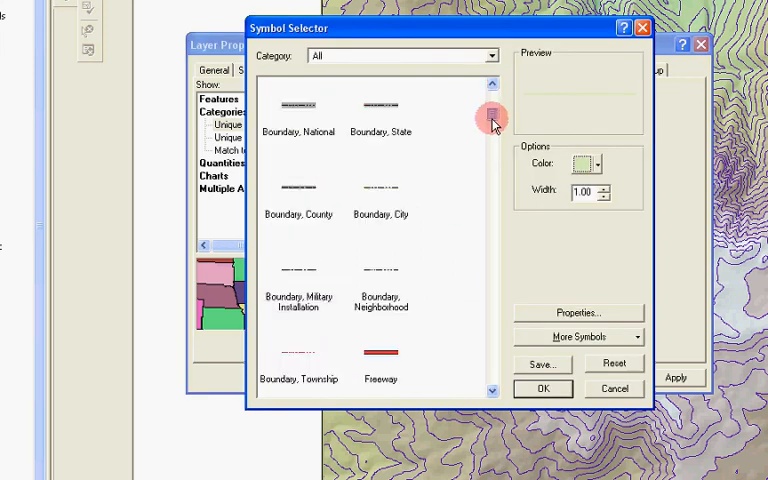
scroll(down, 3)
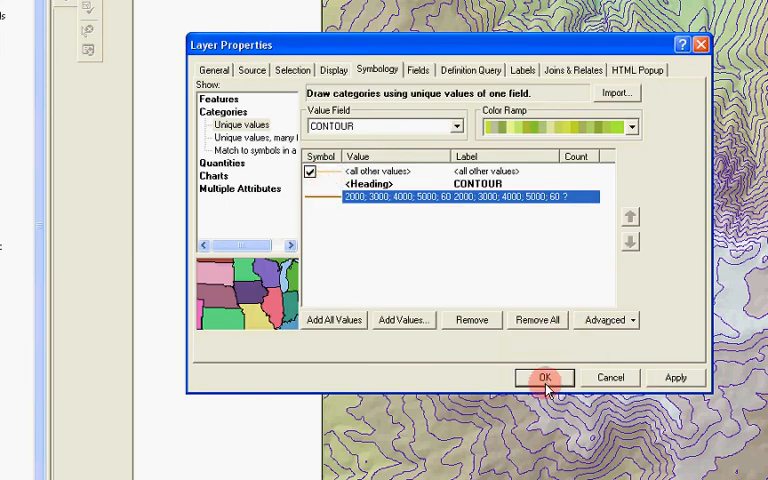
click(545, 377)
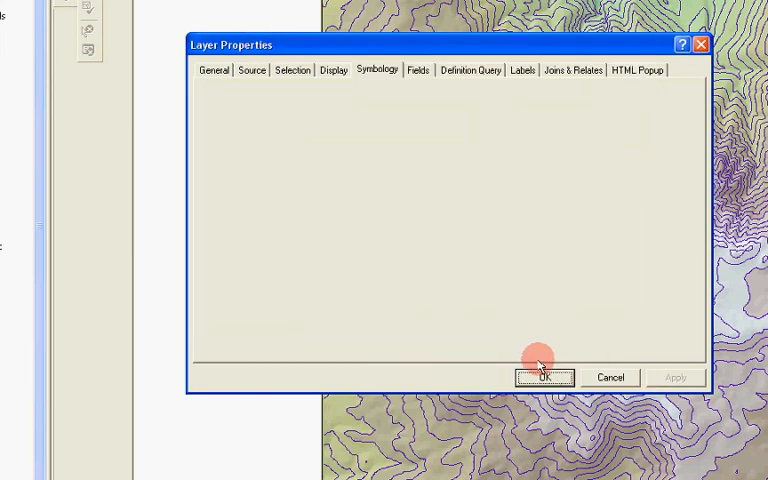
click(545, 377)
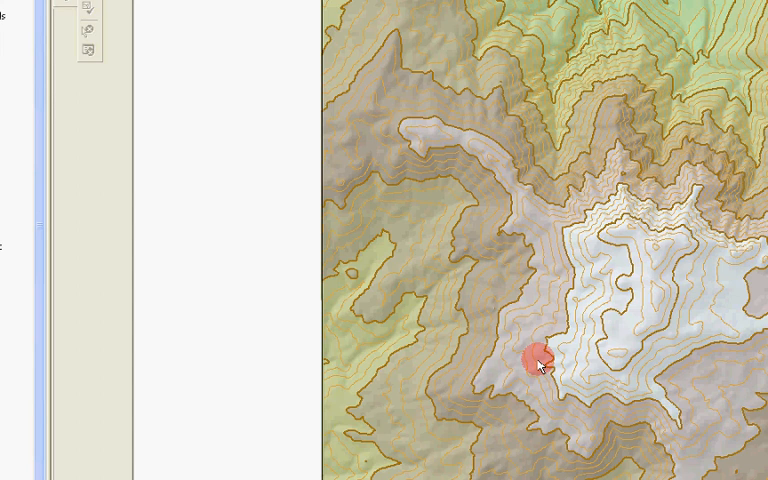